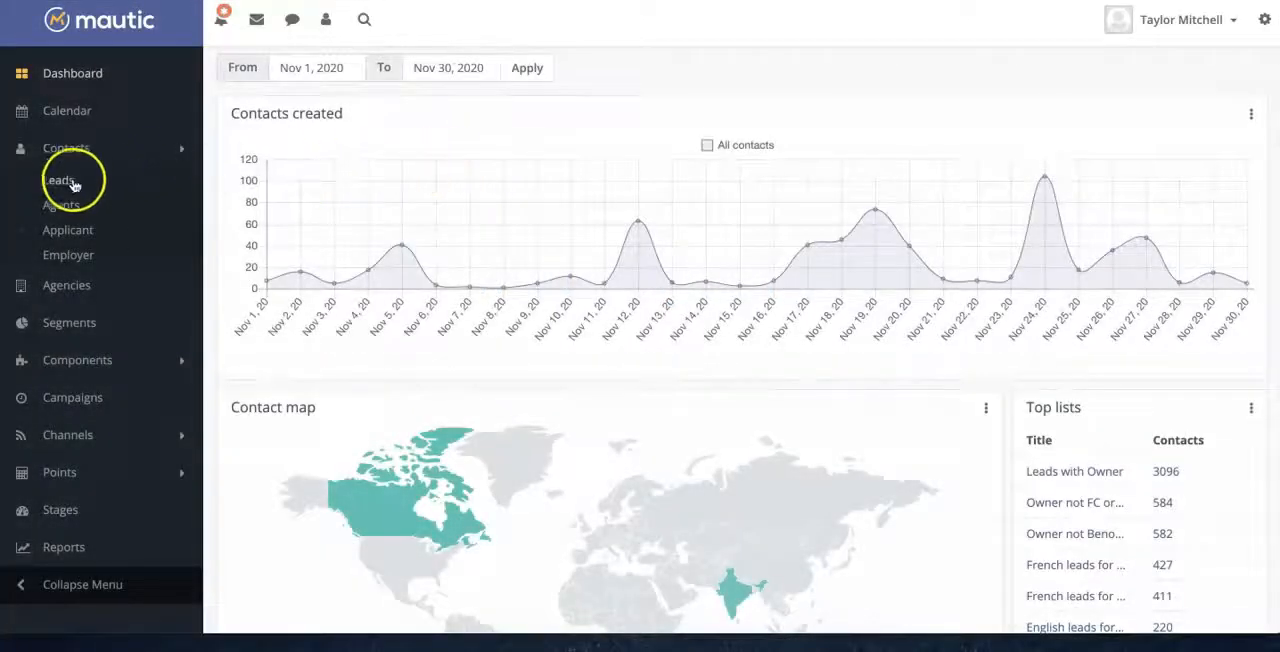
# Step: Show the Applicant contacts list via Contacts > Leads, with source, owner and stage columns
pyautogui.click(60, 180)
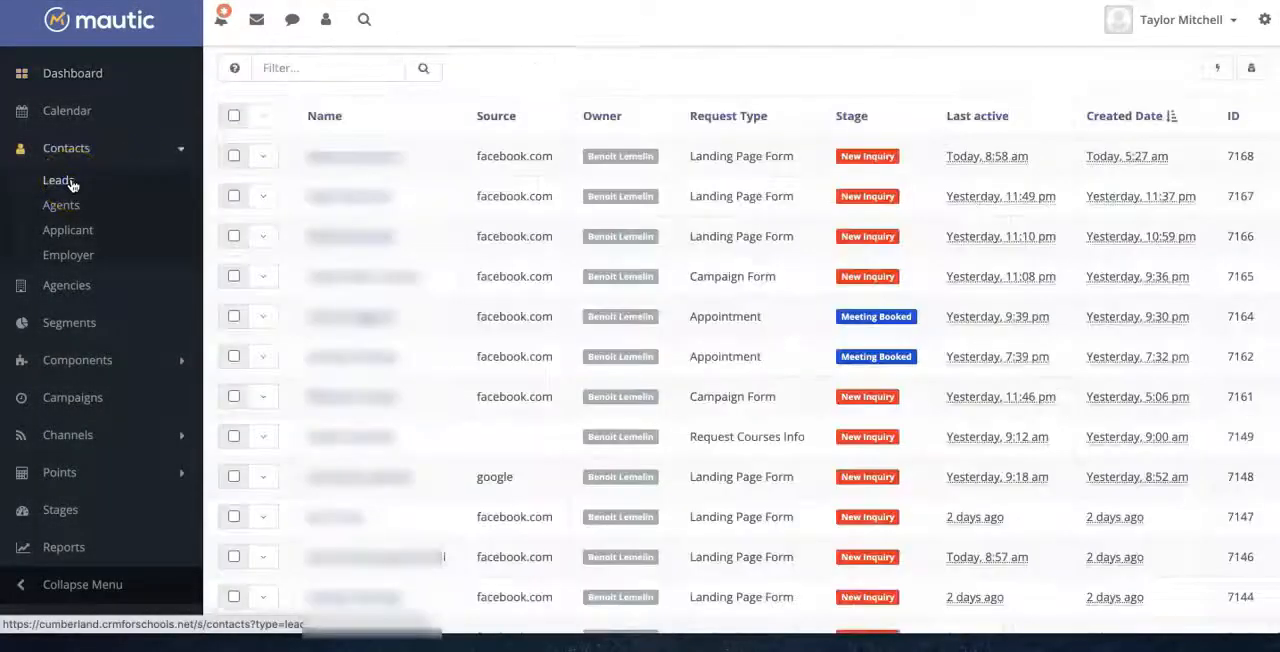
pyautogui.moveTo(510, 58)
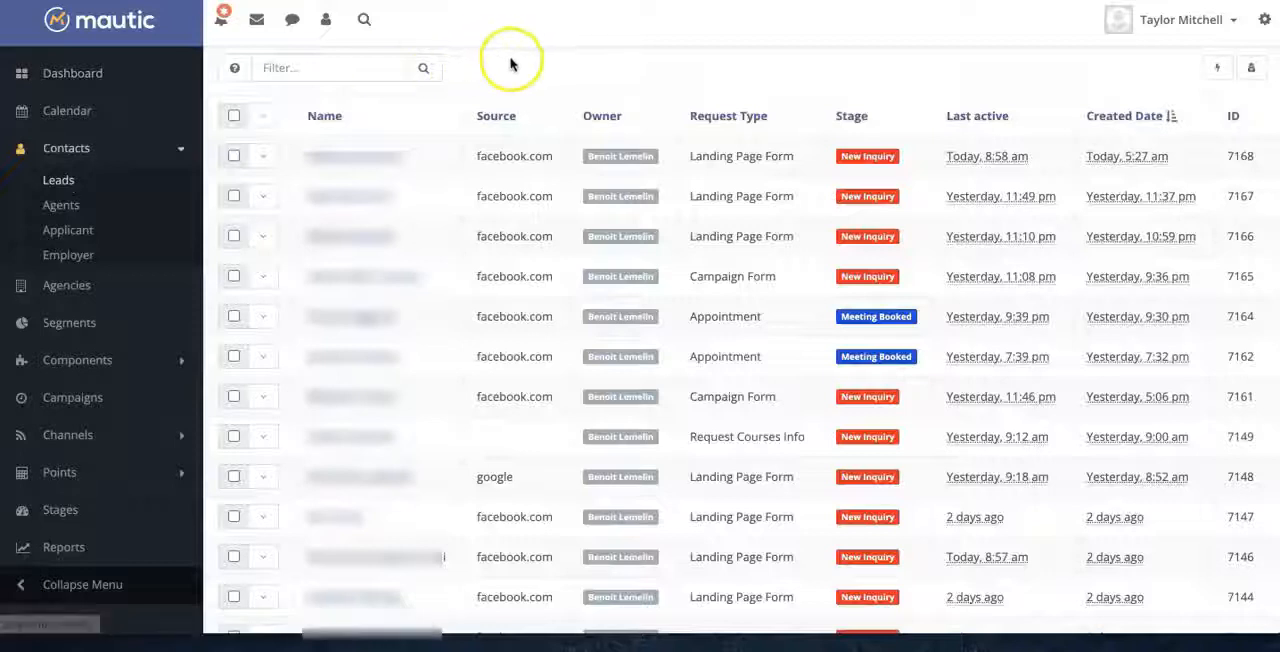
pyautogui.moveTo(512, 64)
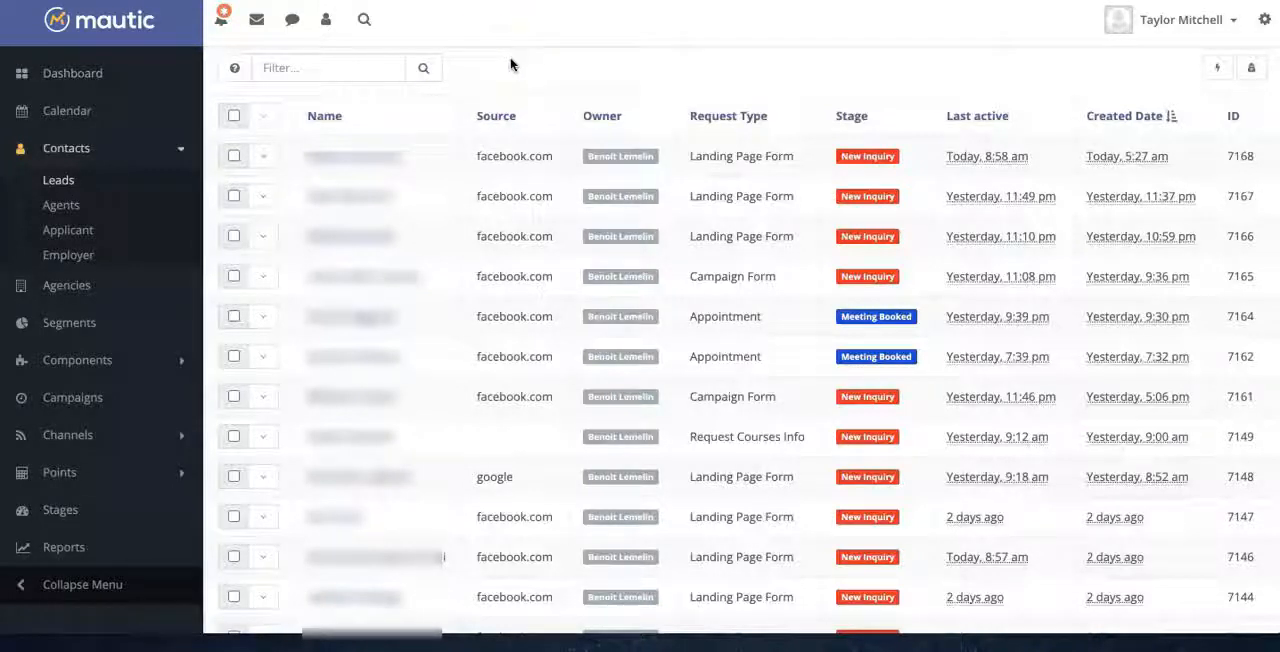
pyautogui.moveTo(532, 116)
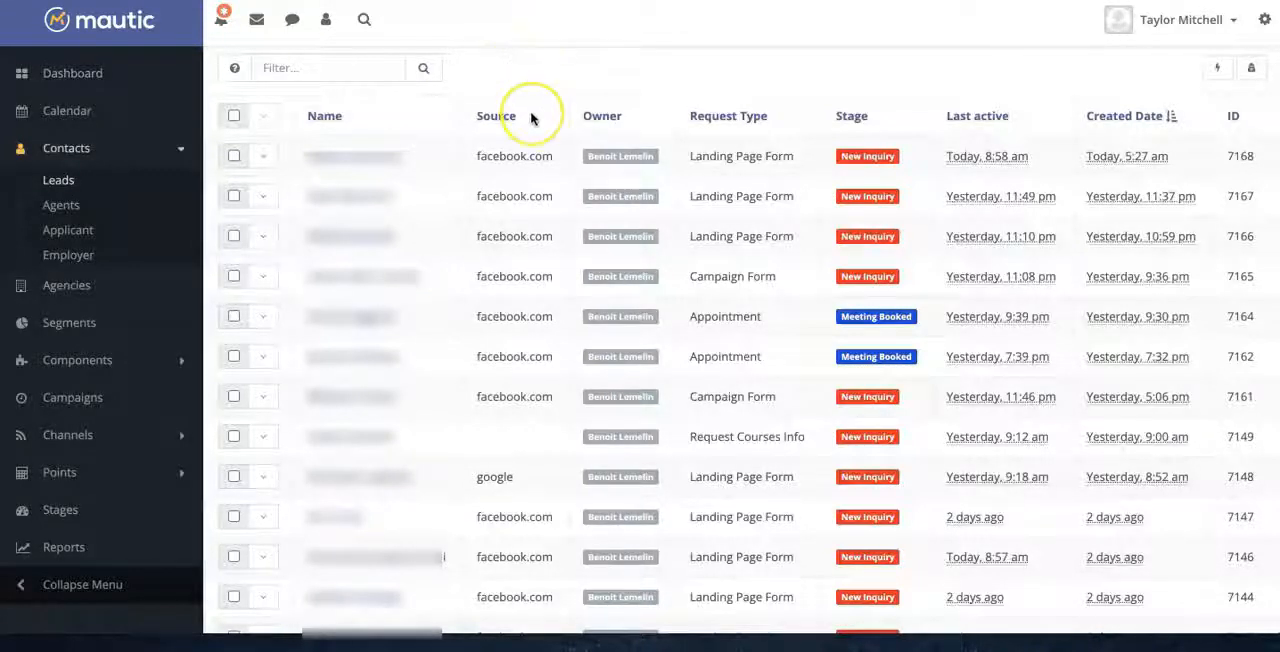
pyautogui.moveTo(616, 104)
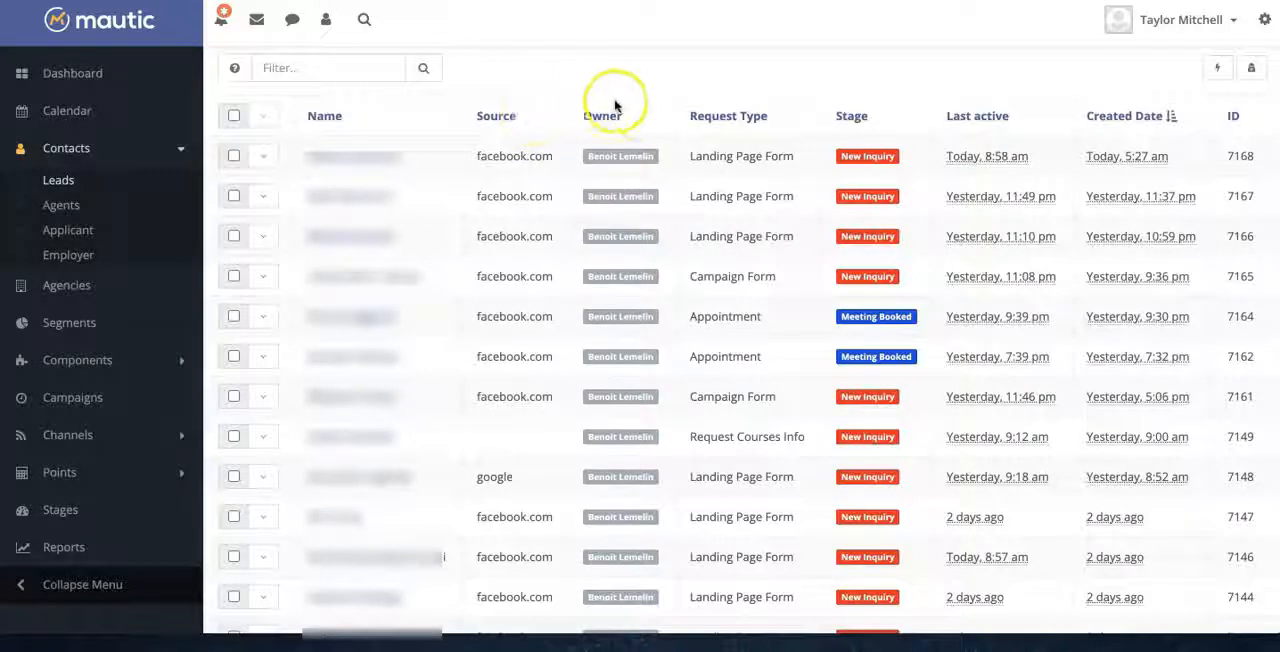
pyautogui.moveTo(776, 116)
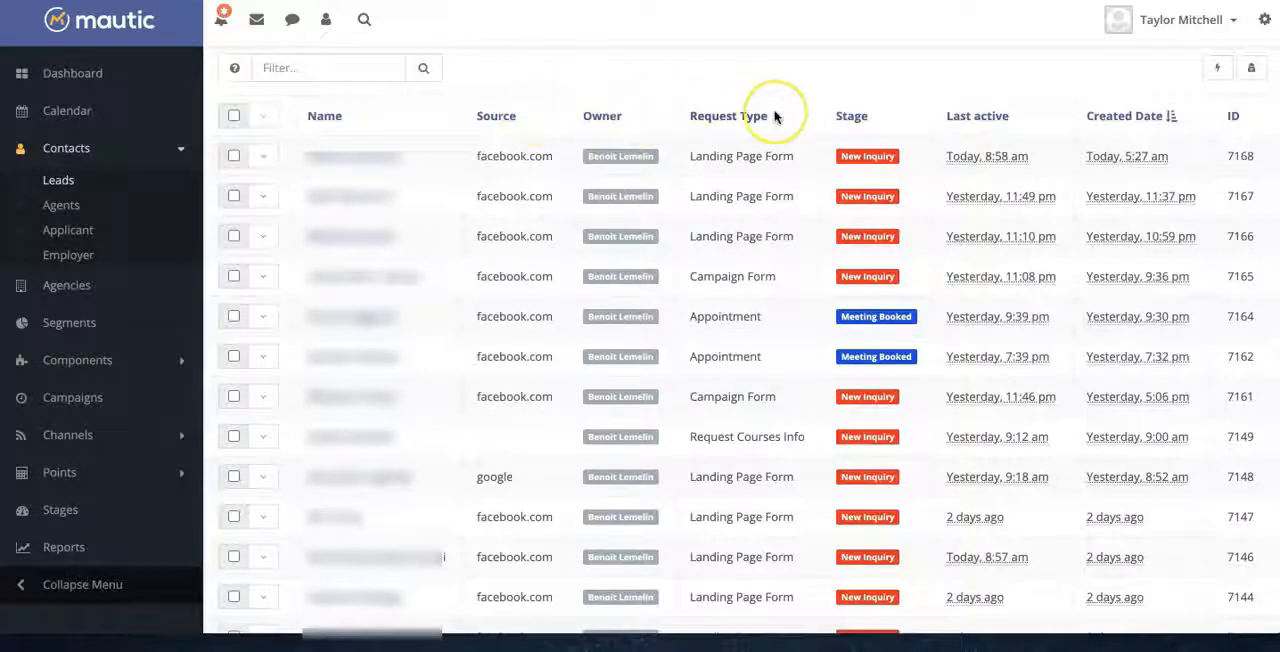
pyautogui.moveTo(884, 128)
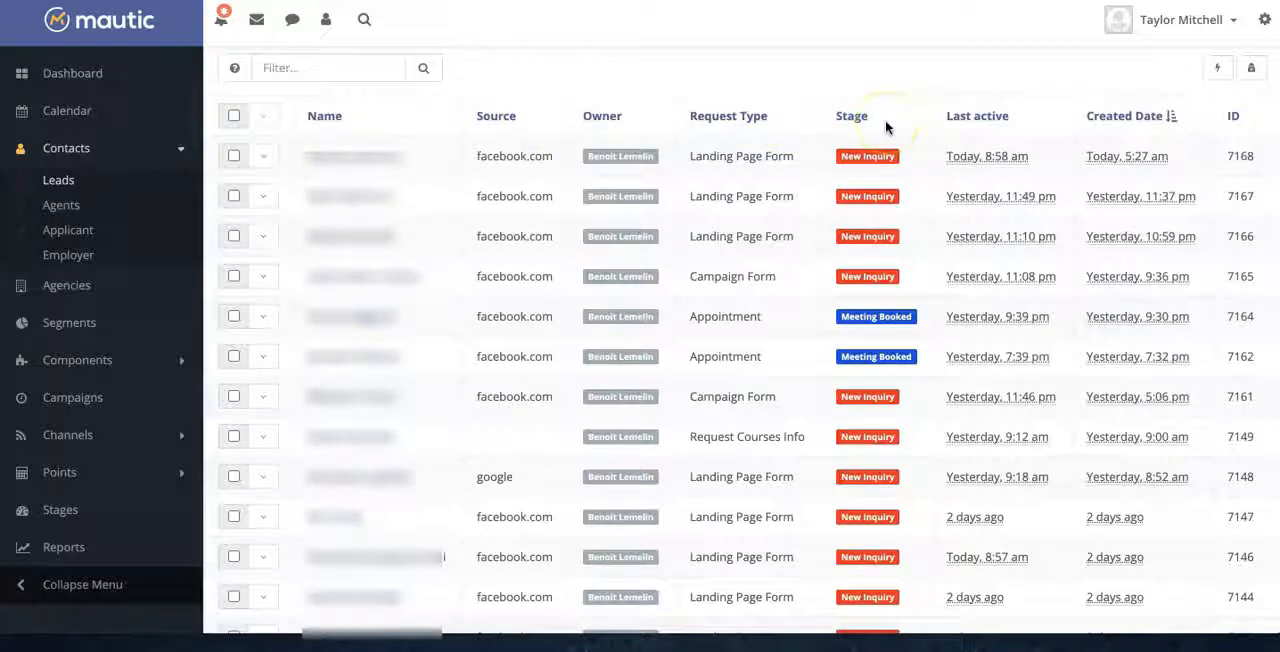
pyautogui.moveTo(68, 230)
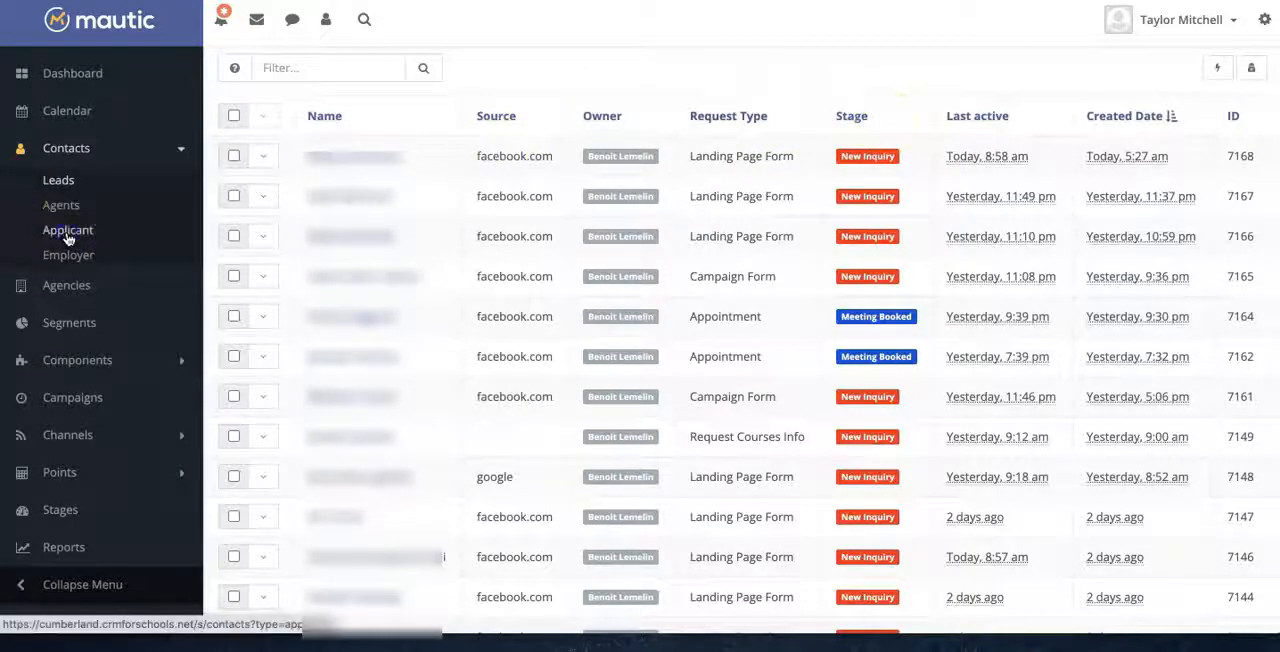
pyautogui.click(68, 230)
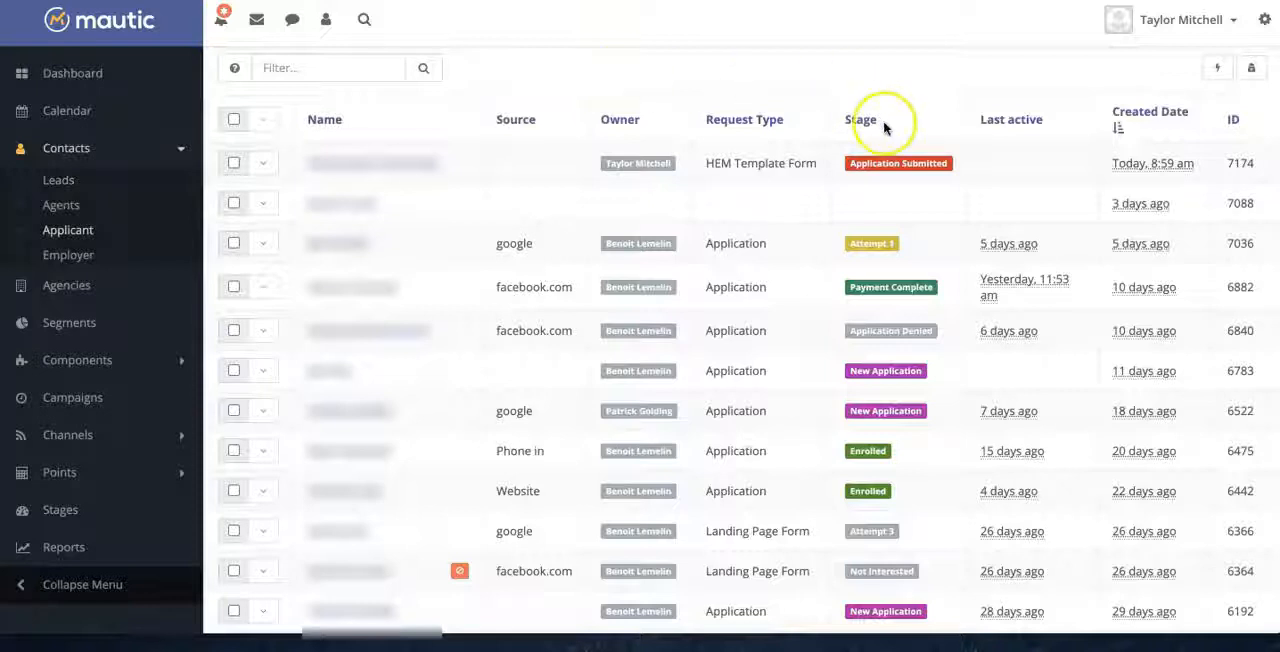
pyautogui.moveTo(908, 144)
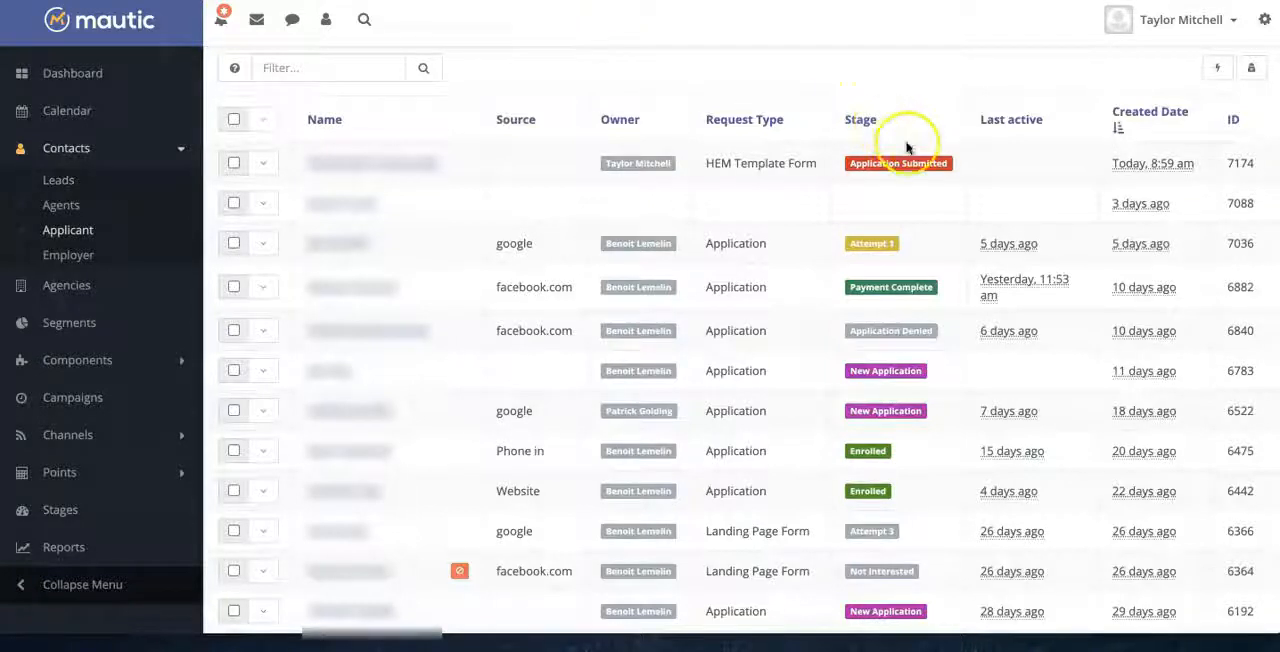
pyautogui.moveTo(940, 350)
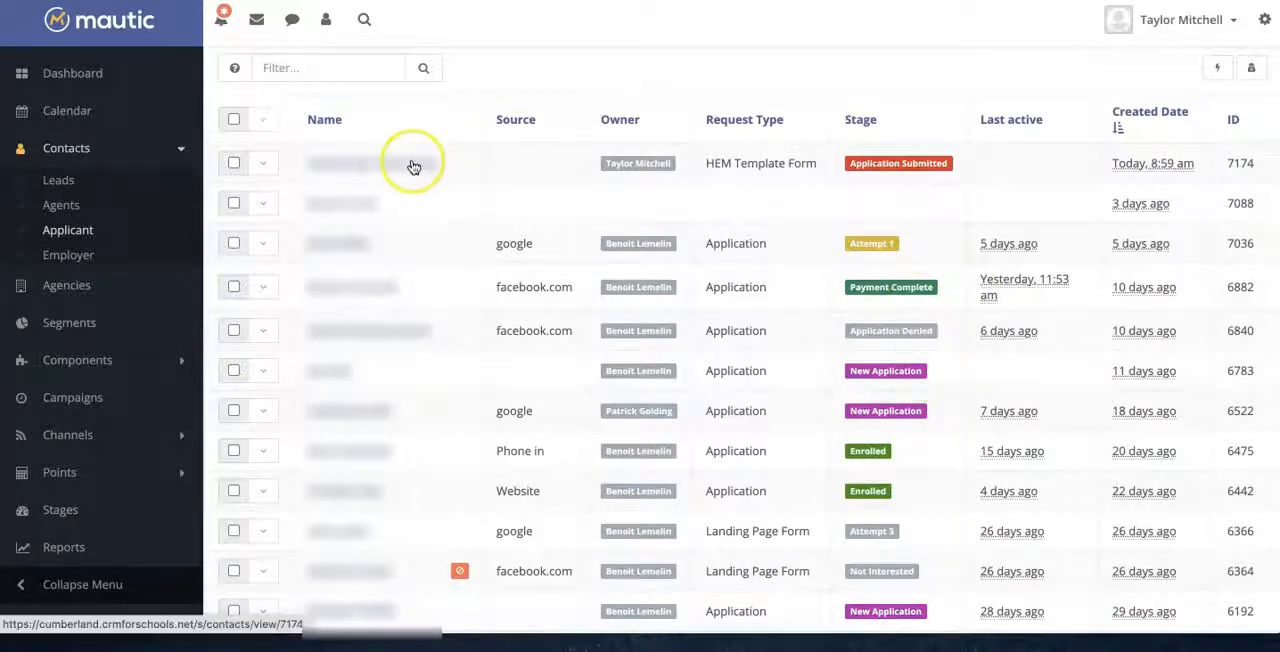
# Step: View the TestContact applicant record with its detailed fields, social profile and program details
pyautogui.click(344, 164)
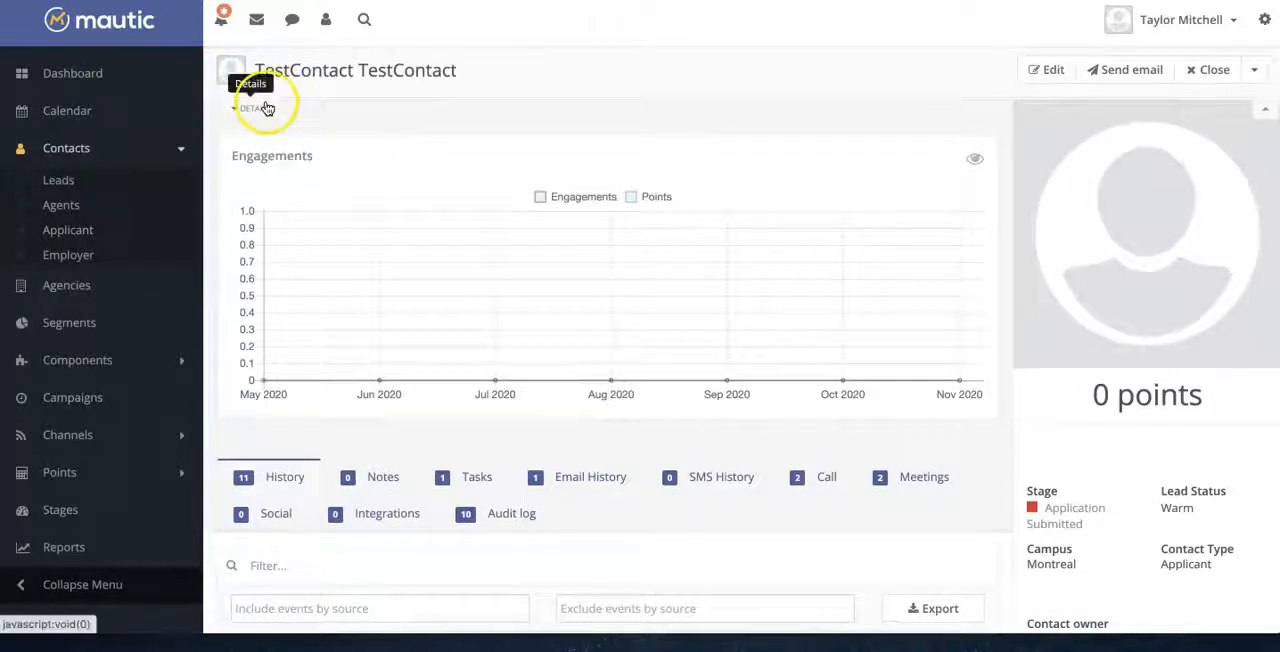
pyautogui.click(252, 108)
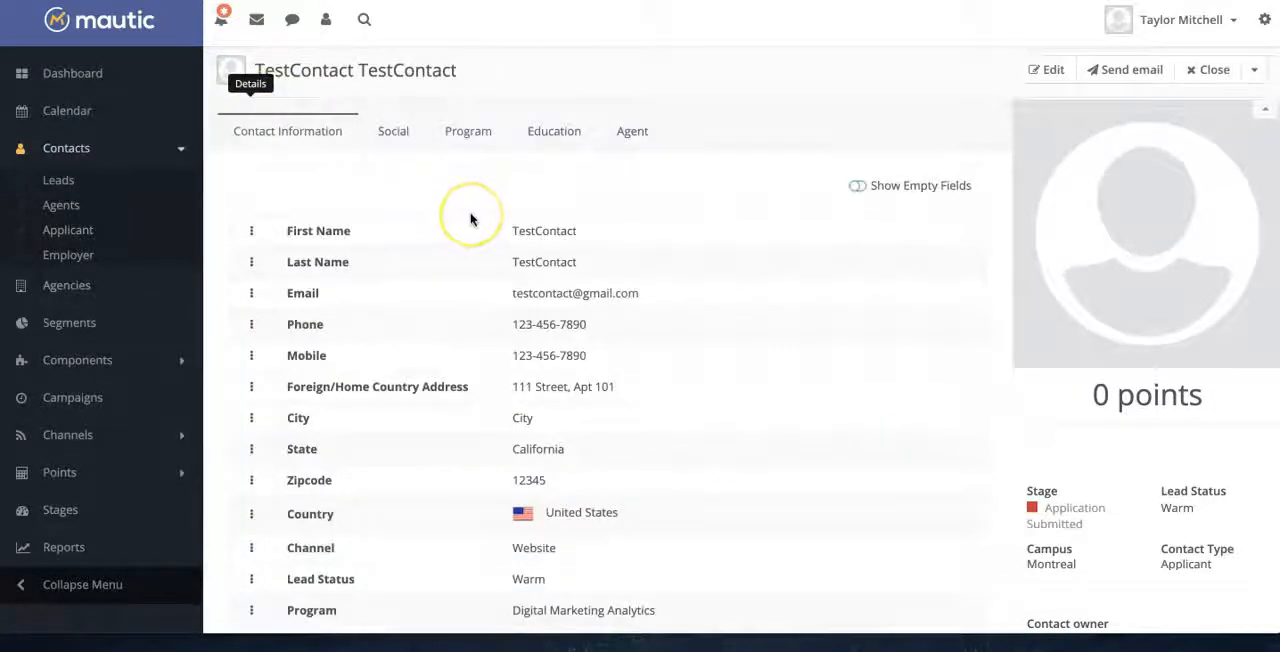
pyautogui.click(392, 132)
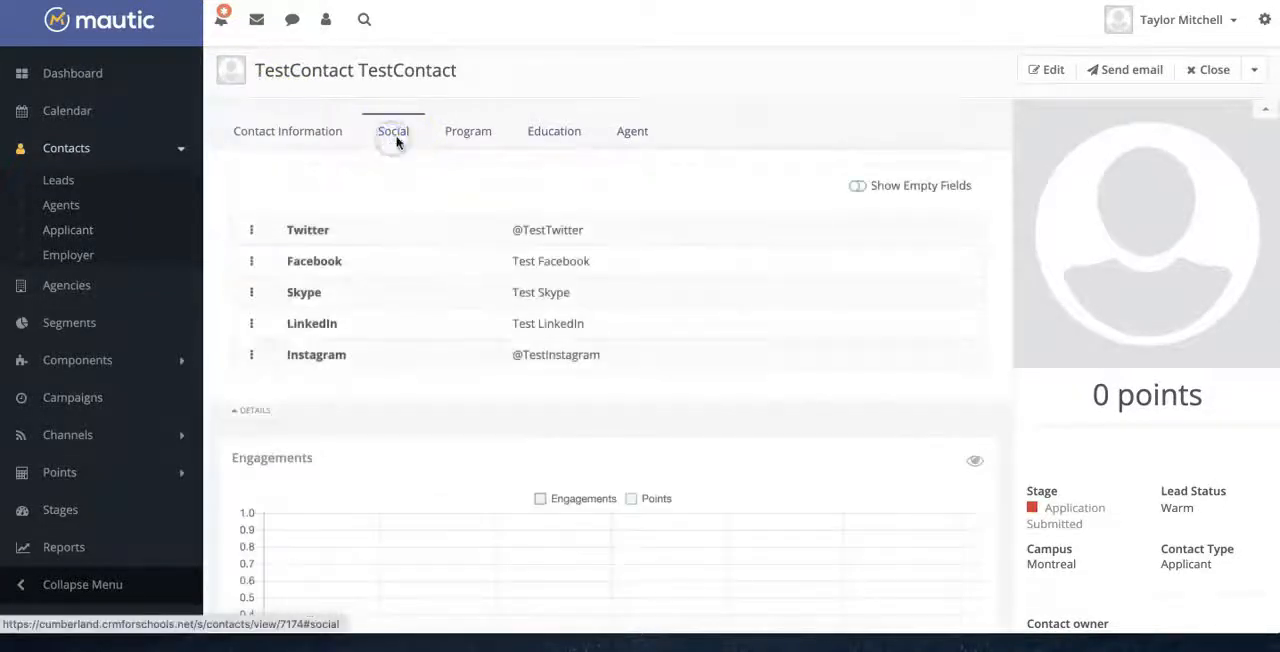
pyautogui.click(468, 132)
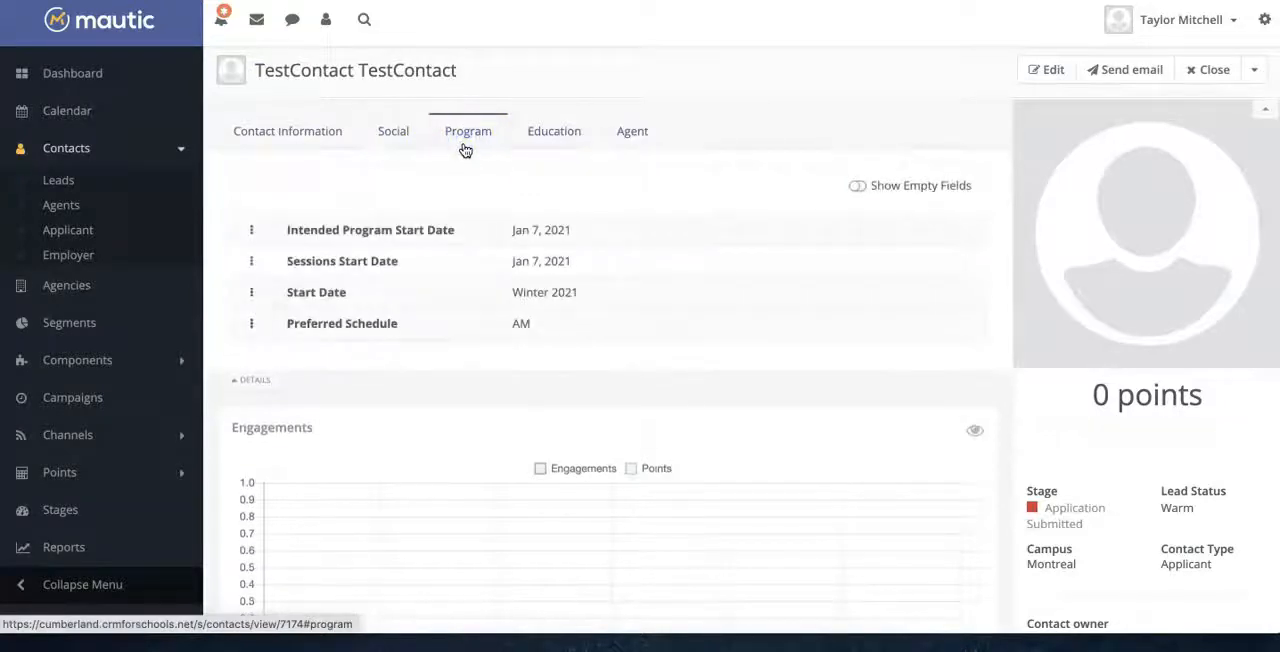
pyautogui.scroll(-3)
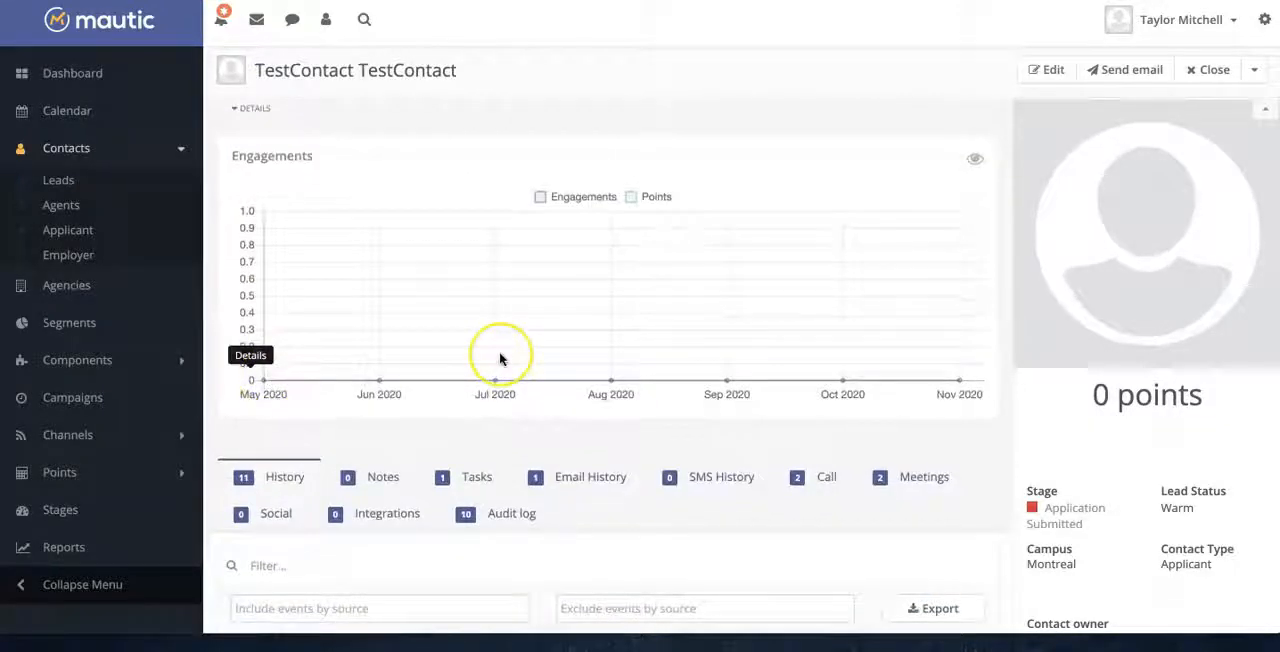
pyautogui.scroll(-3)
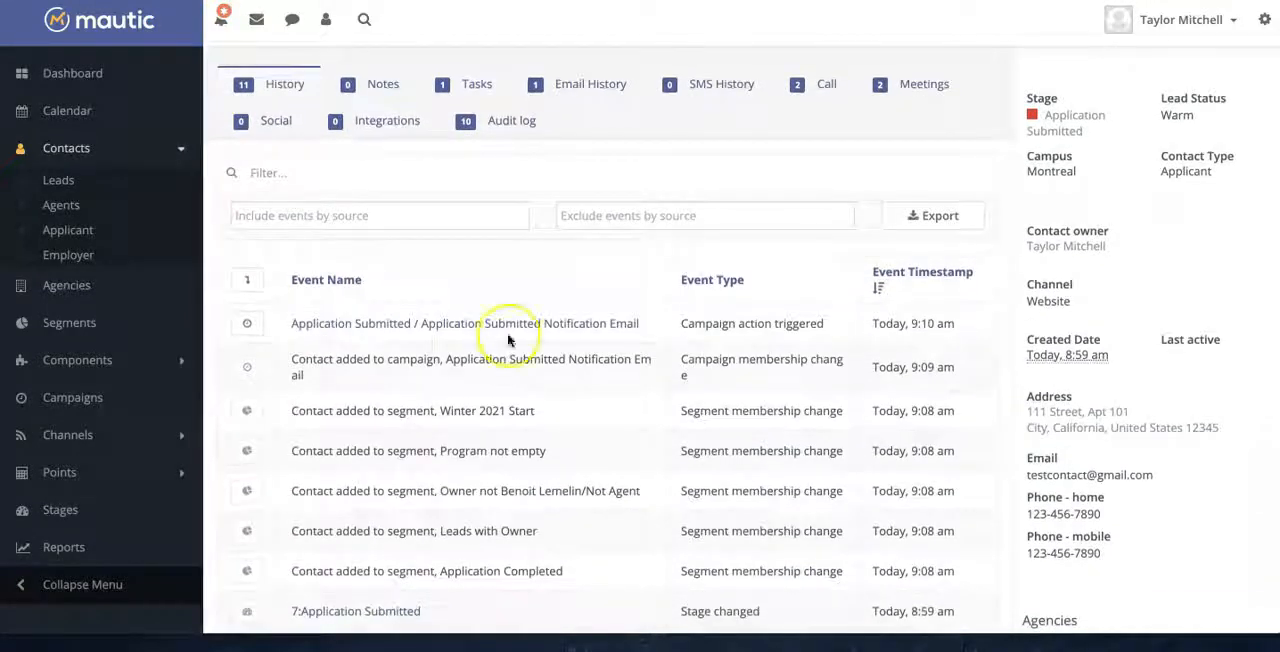
pyautogui.moveTo(720, 82)
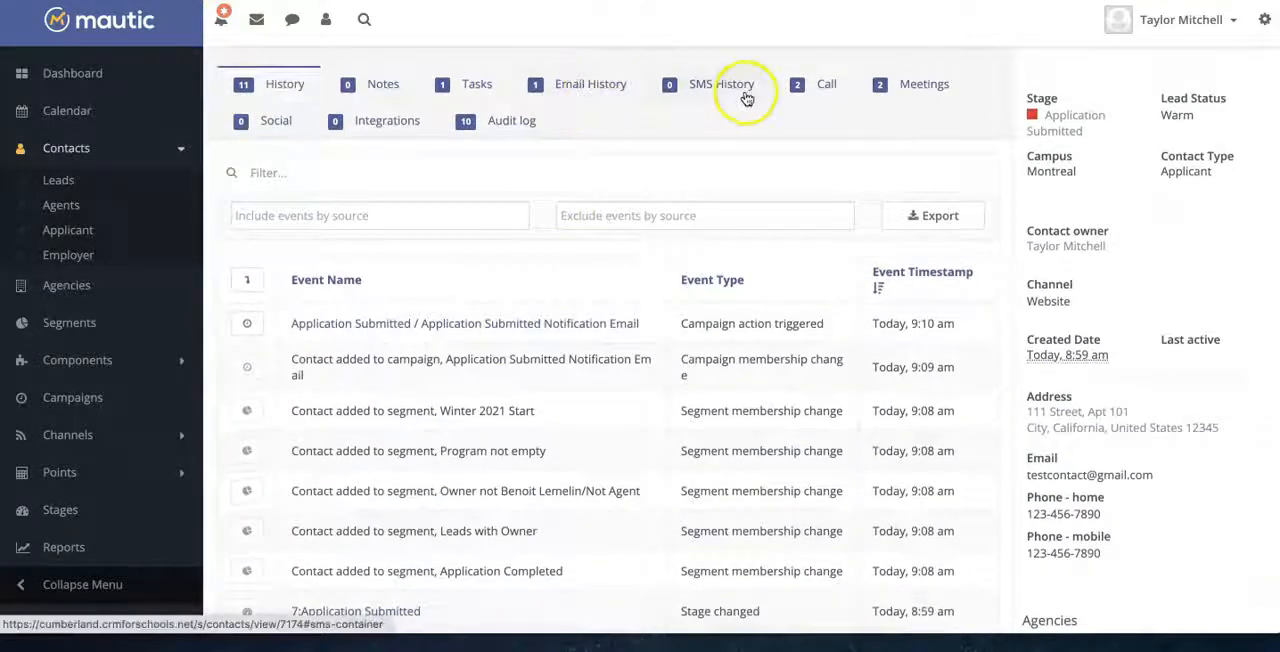
# Step: List the calls logged for TestContact with their status and notes
pyautogui.click(826, 82)
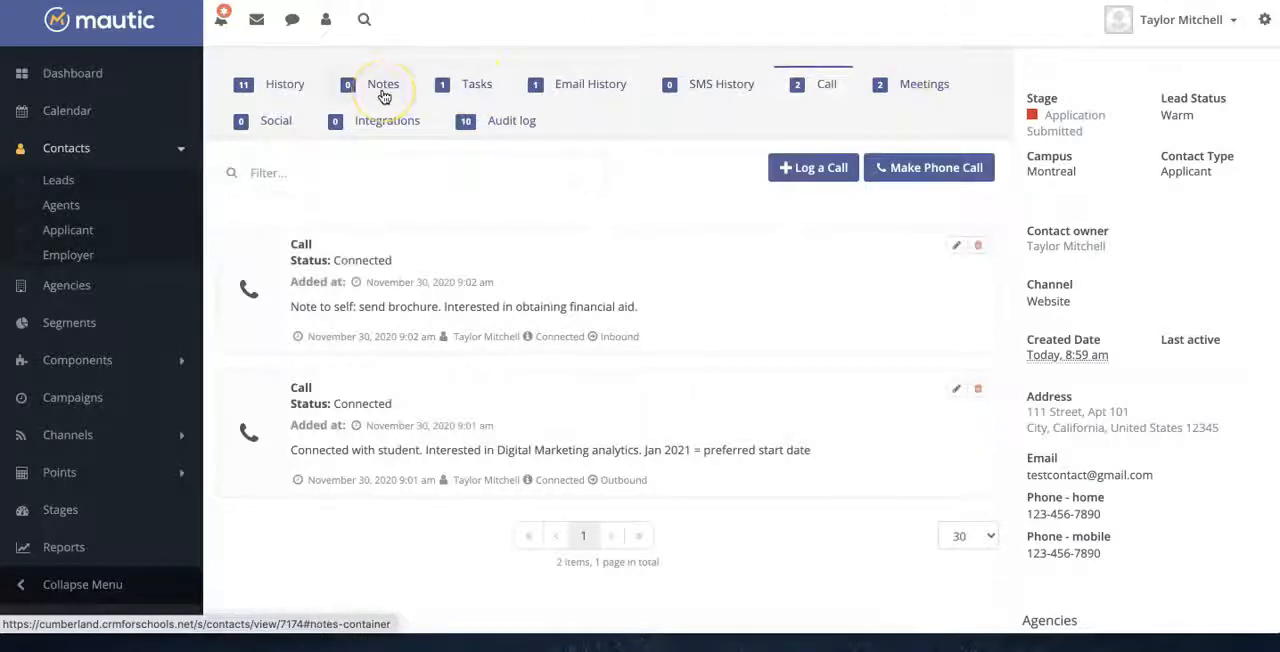
pyautogui.moveTo(324, 256)
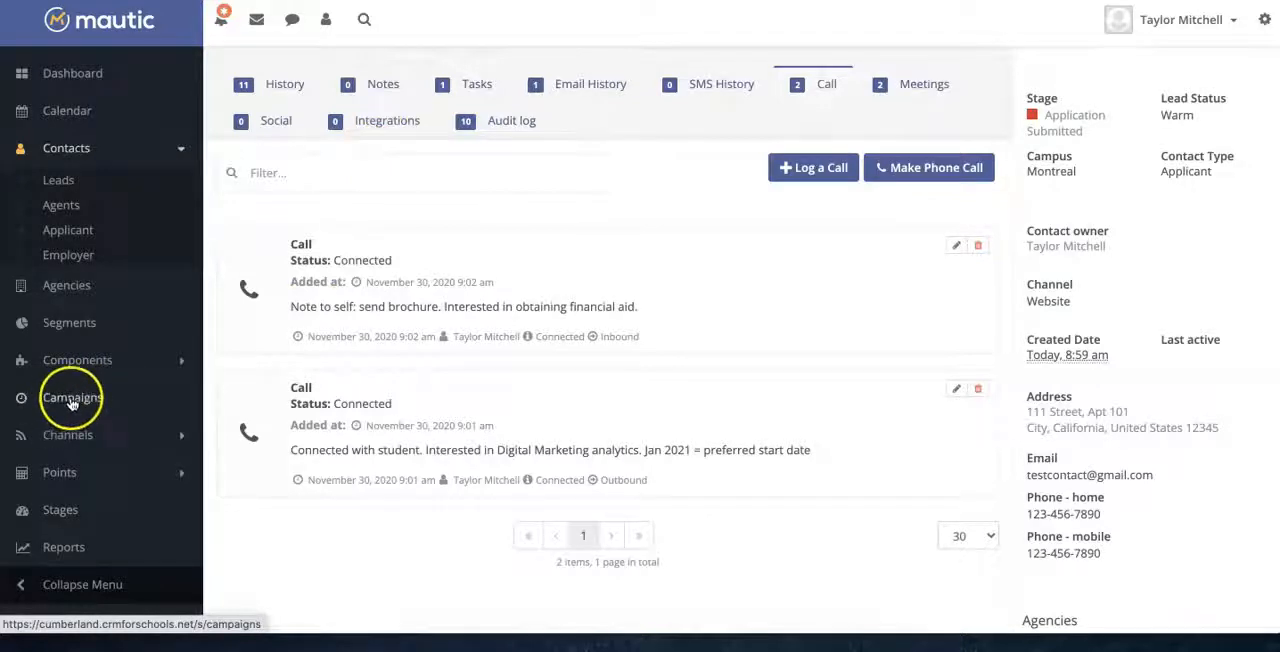
# Step: Show the Campaigns list with the info-session, autoresponder and lead-assignment campaigns
pyautogui.click(72, 396)
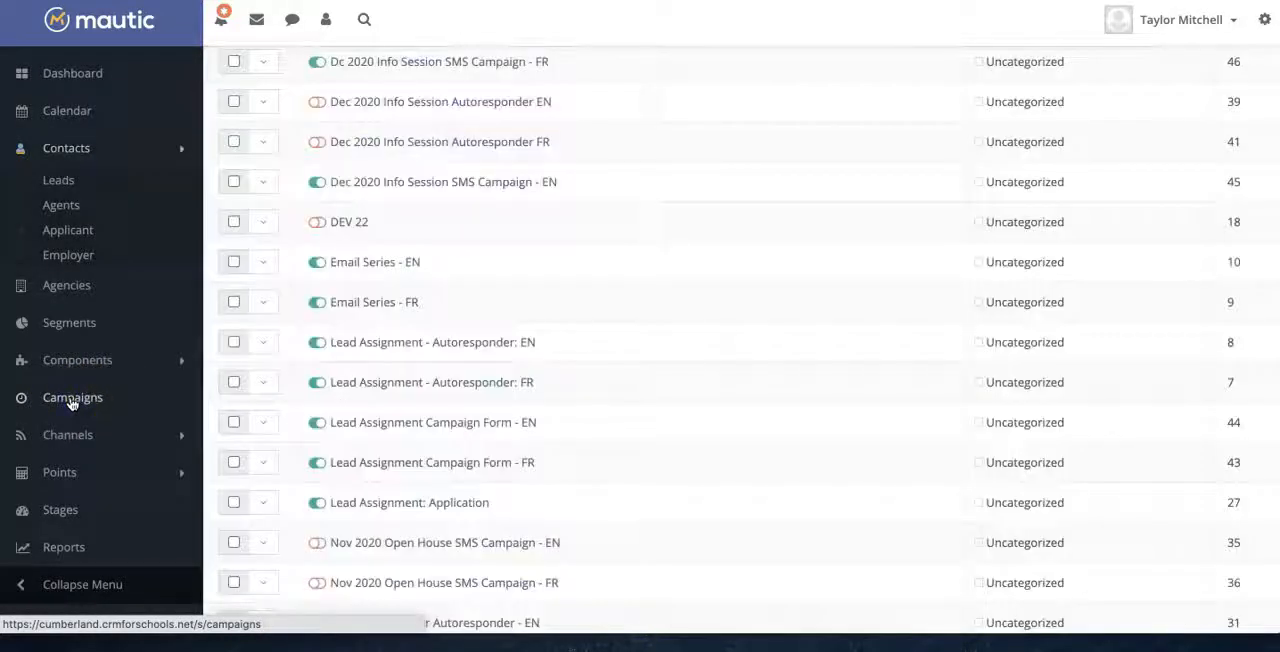
pyautogui.moveTo(388, 422)
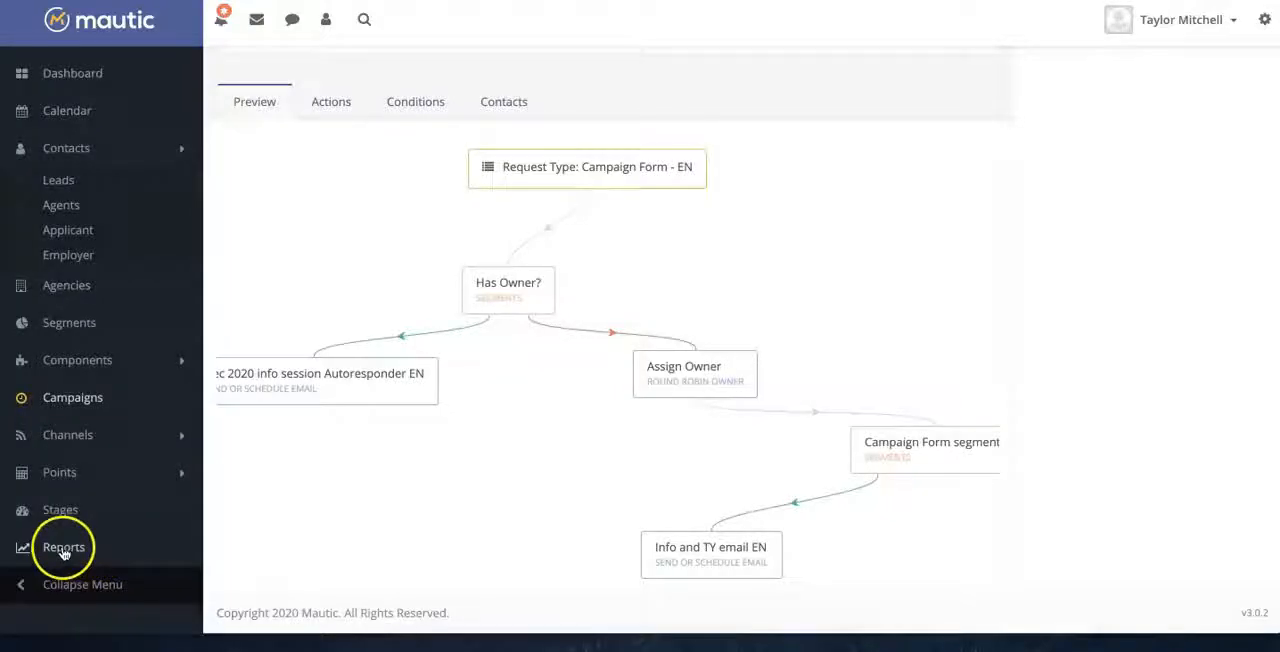
# Step: Bring up the _Lead Conversion report from the Reports list
pyautogui.click(64, 548)
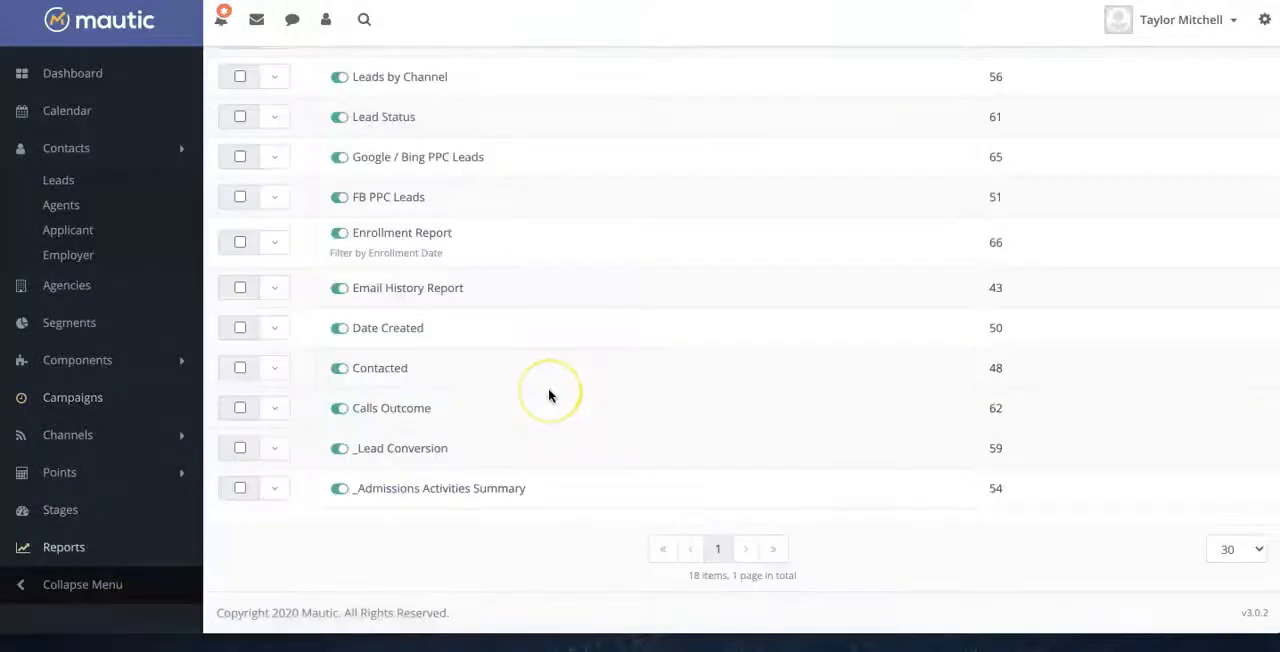
pyautogui.scroll(3)
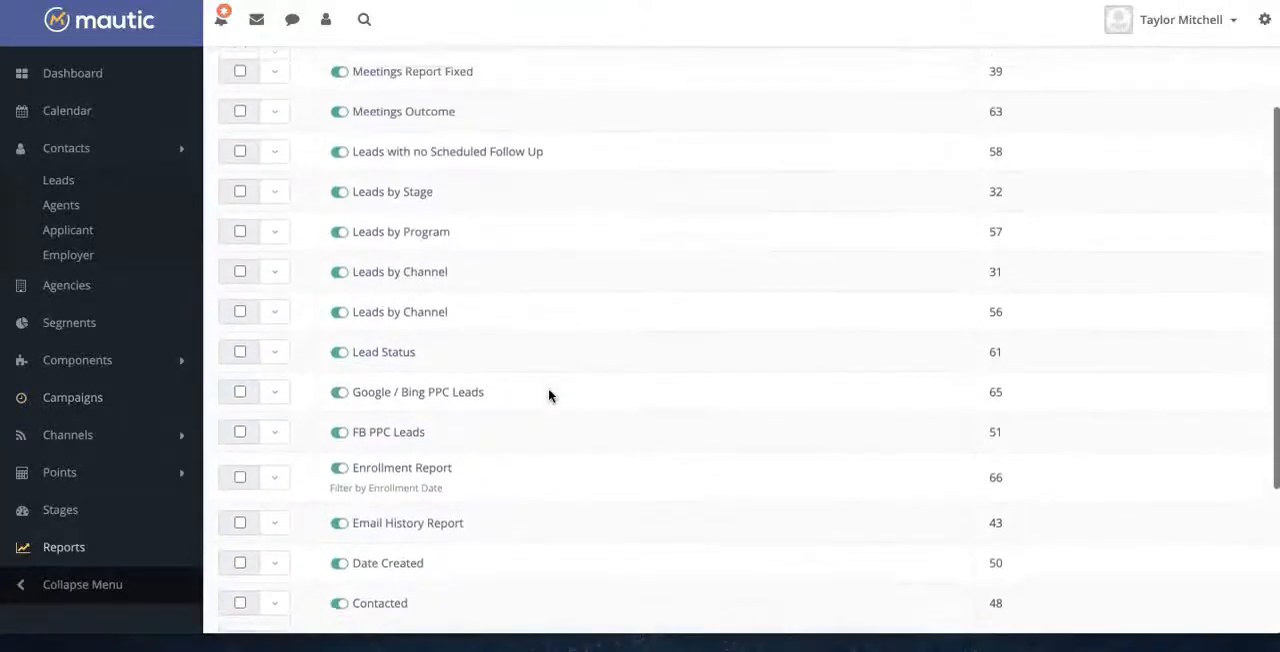
pyautogui.scroll(-3)
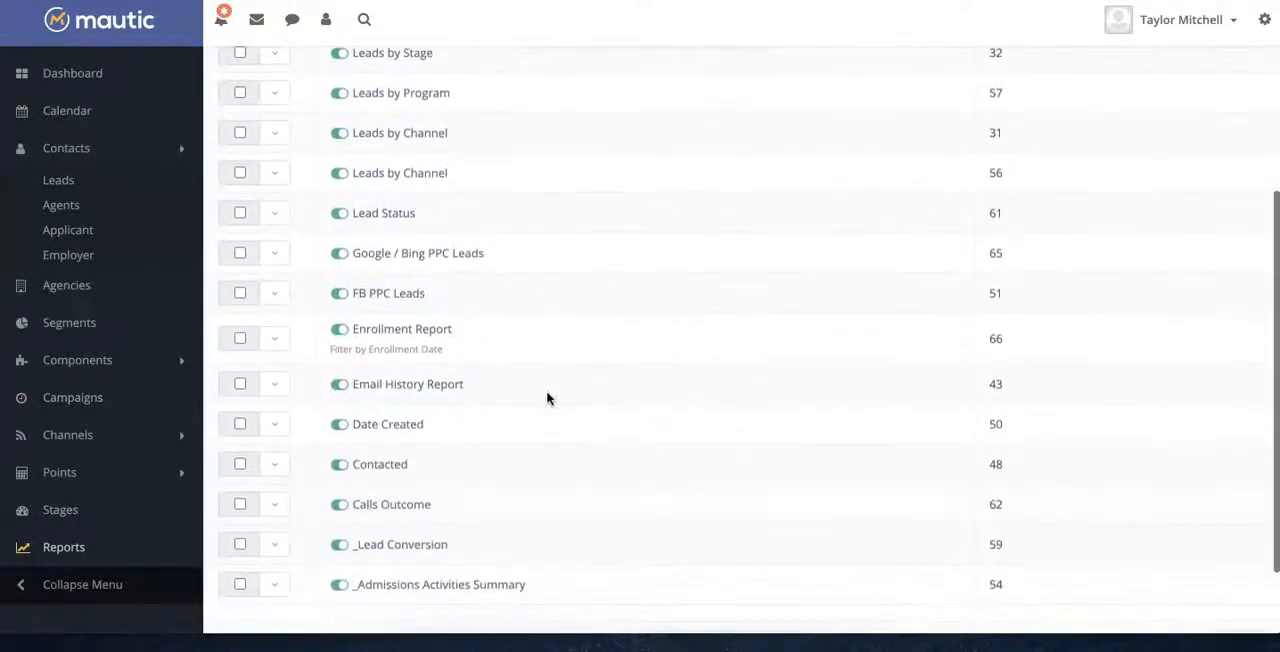
pyautogui.moveTo(422, 552)
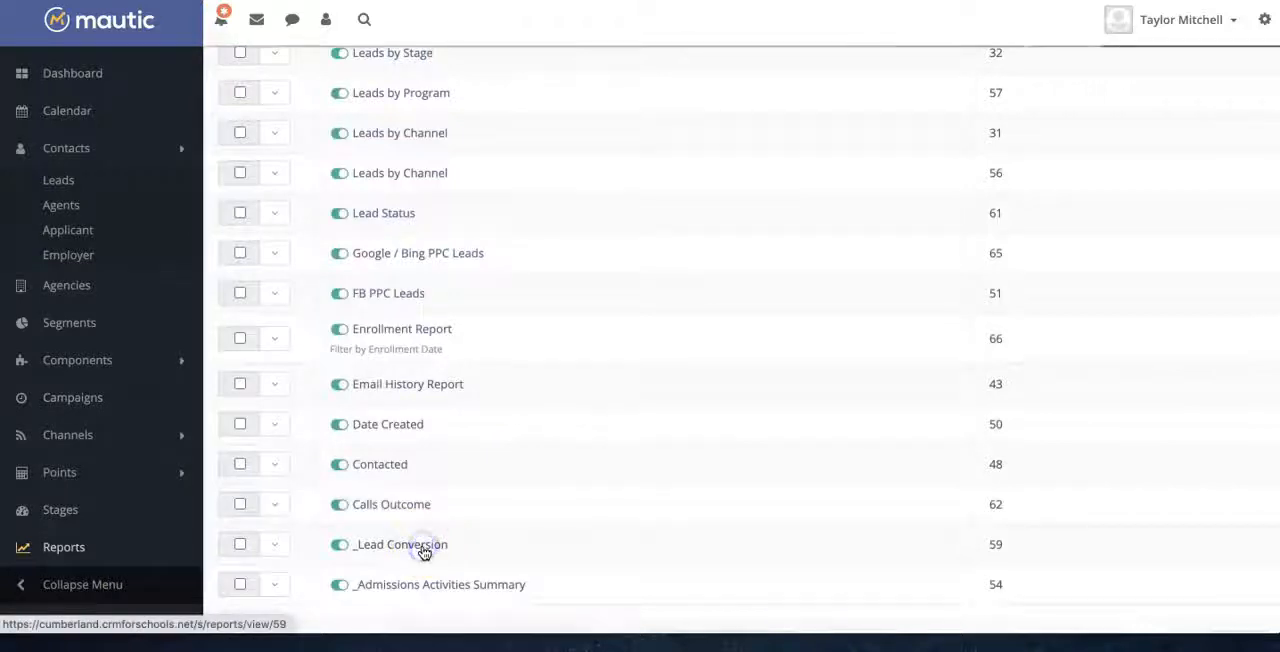
pyautogui.click(400, 544)
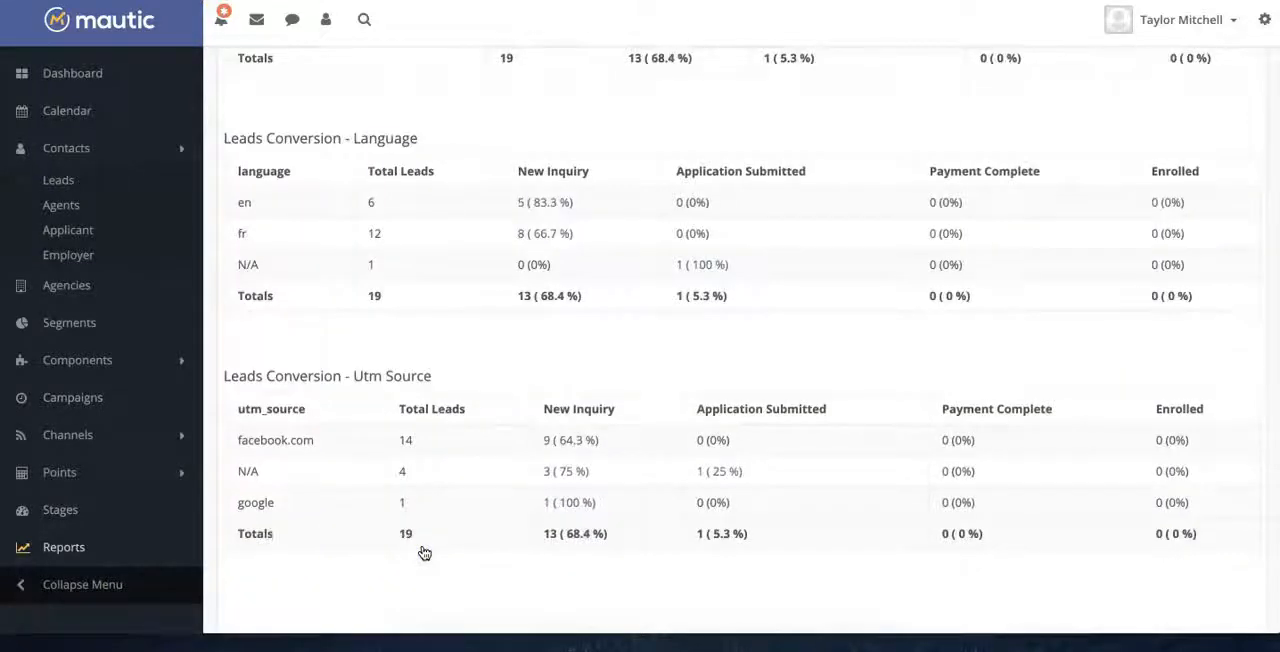
pyautogui.moveTo(448, 378)
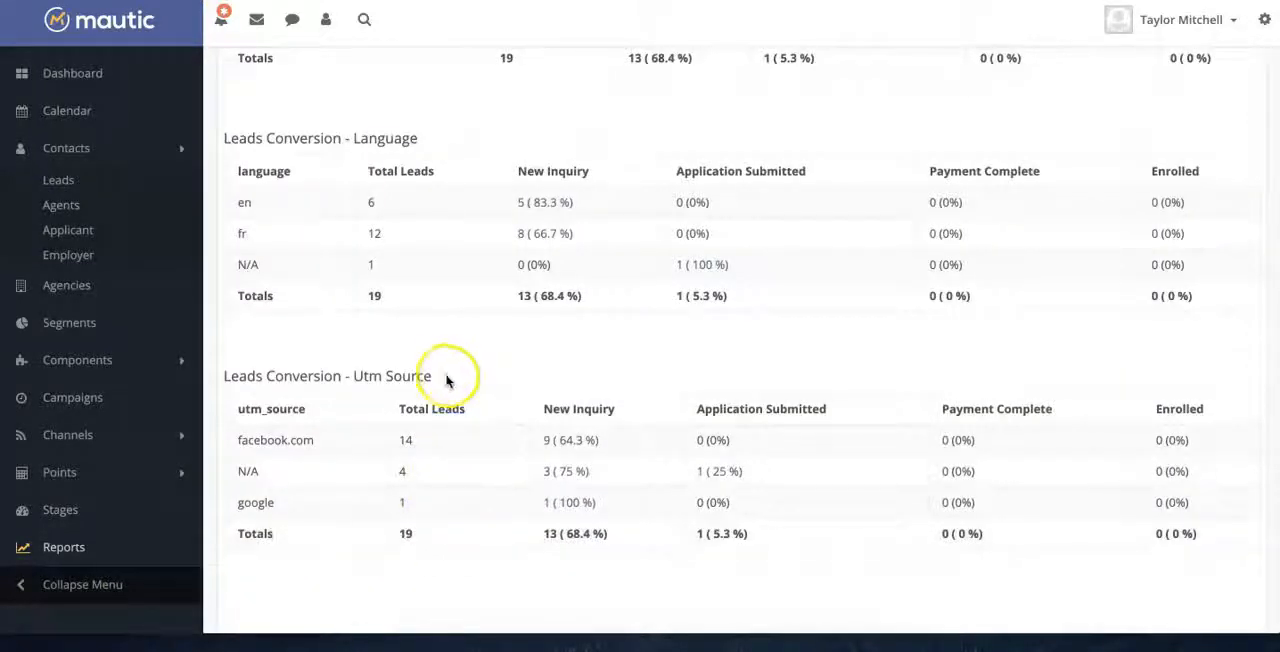
pyautogui.scroll(3)
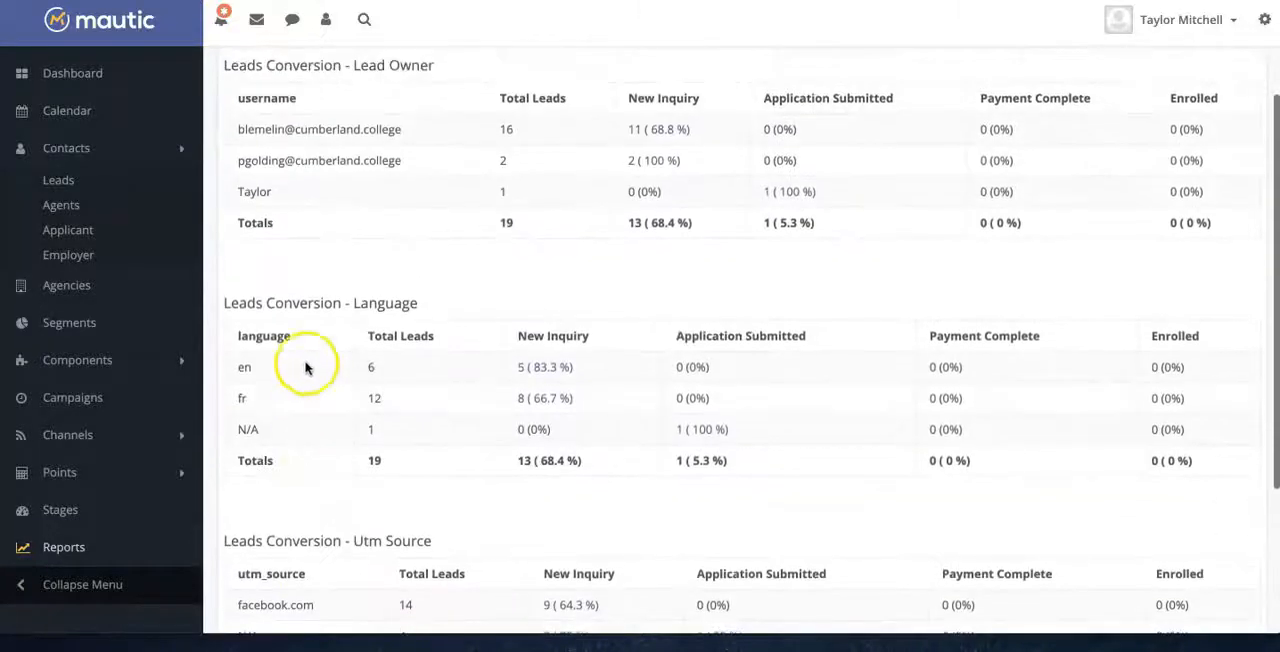
pyautogui.scroll(3)
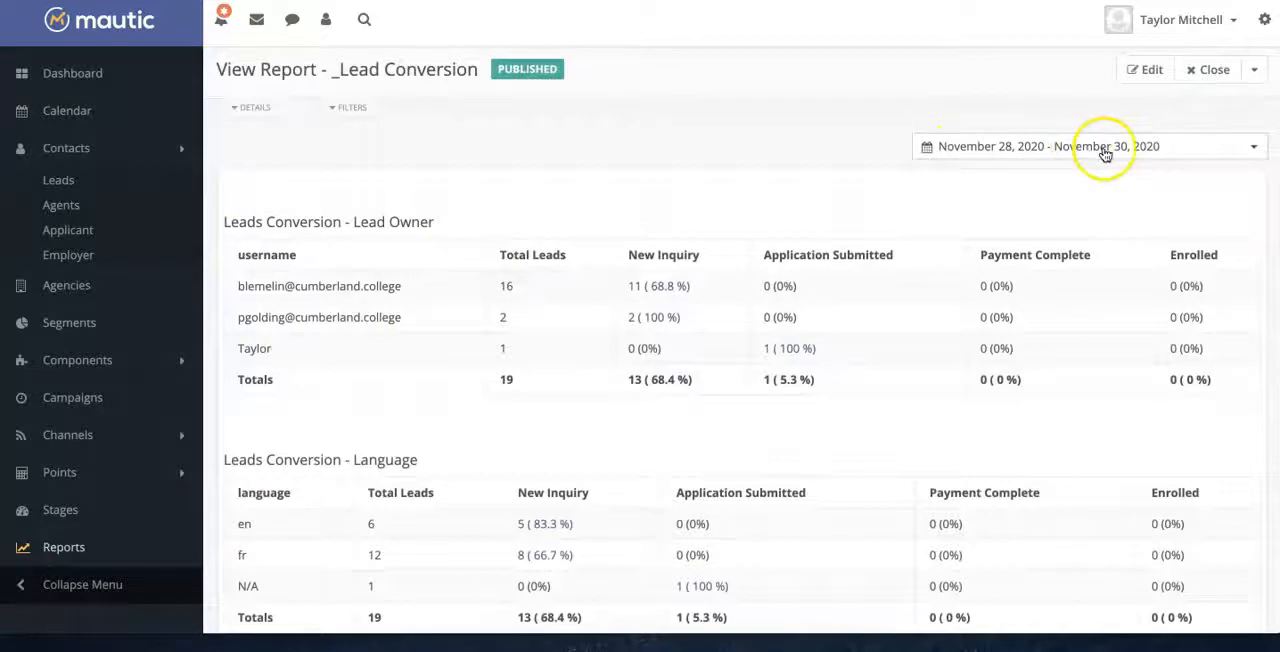
# Step: Set the report's date range to This Month, covering November 1–30, 2020
pyautogui.click(1090, 146)
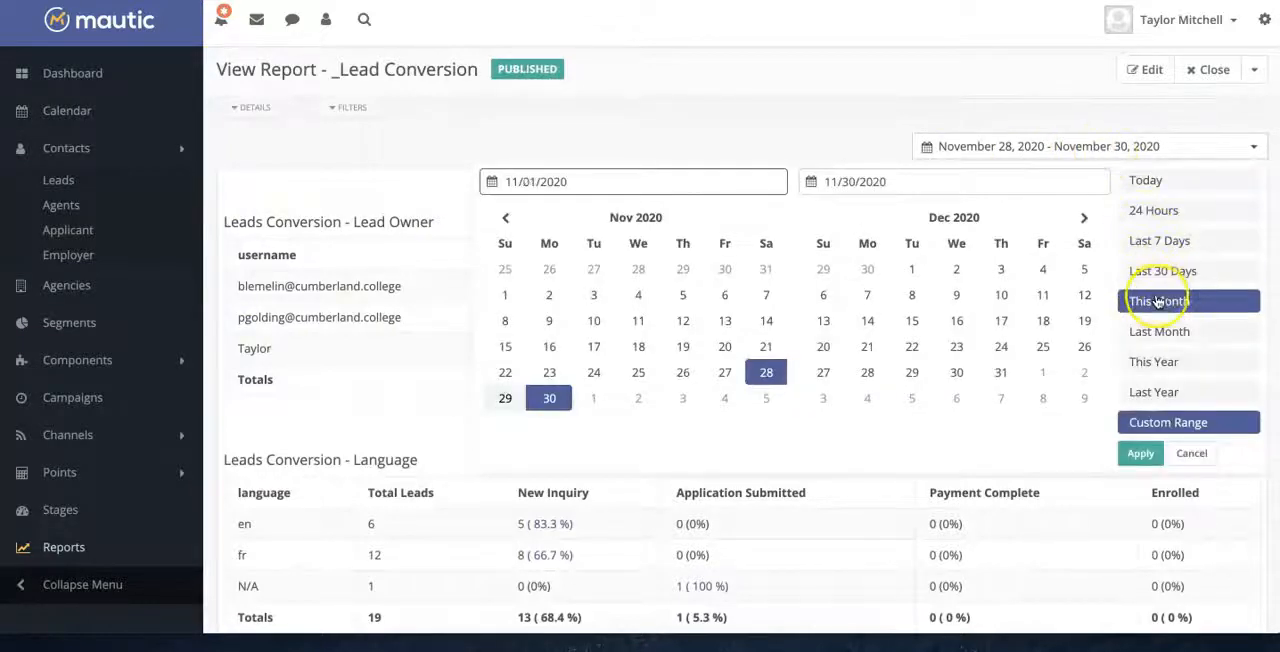
pyautogui.click(1140, 452)
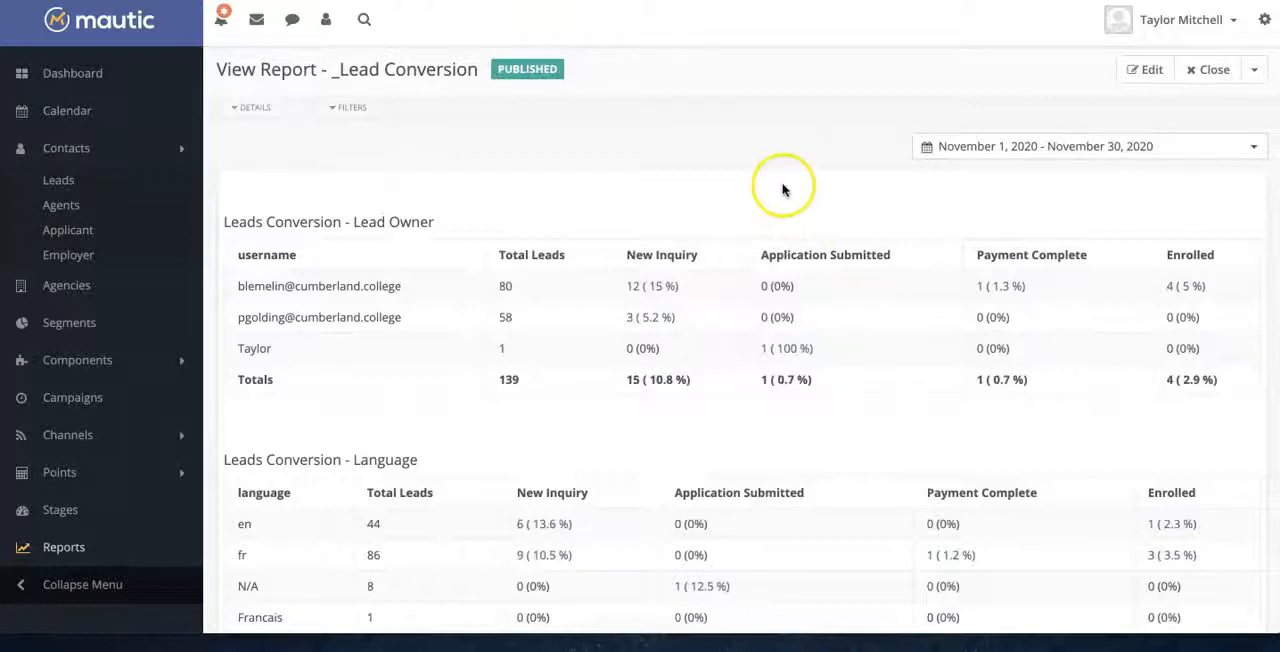
pyautogui.scroll(-3)
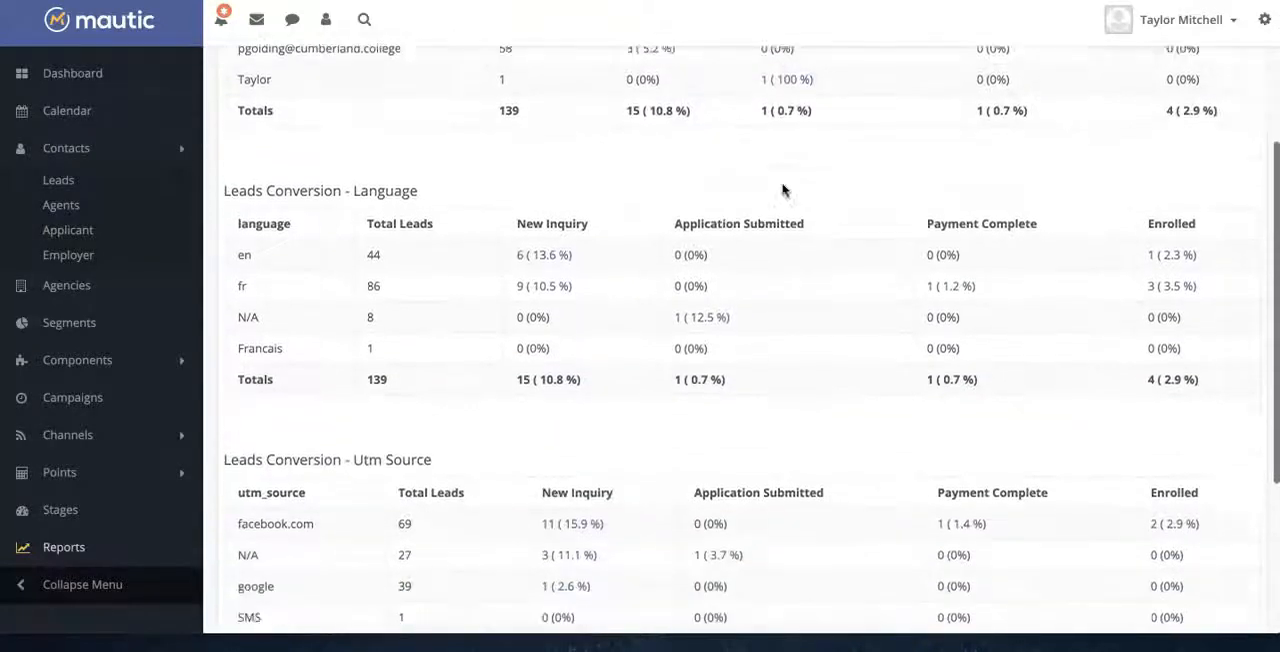
pyautogui.scroll(-3)
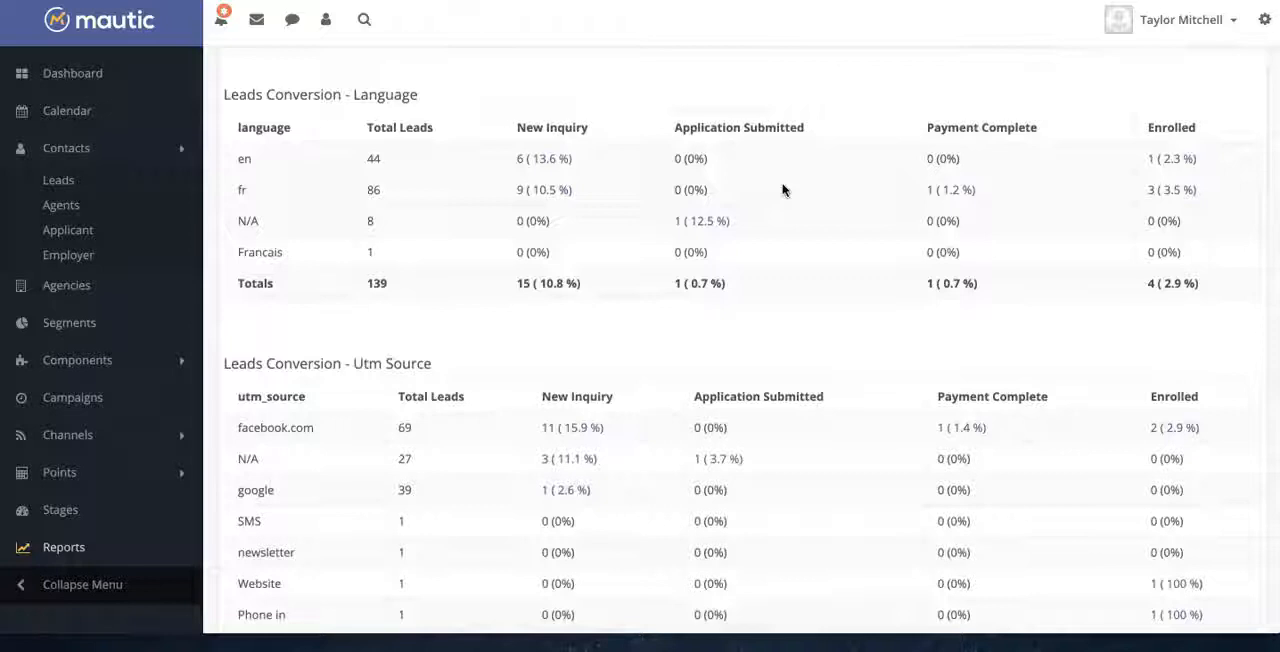